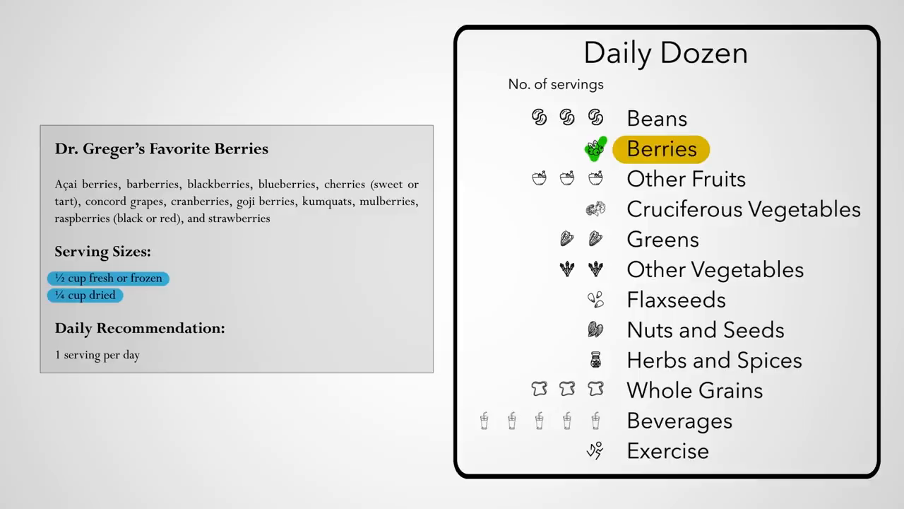
# - Highlight Berries, Other Fruits, Cruciferous Vegetables and Greens in turn, with their serving-size cards
pyautogui.click(685, 178)
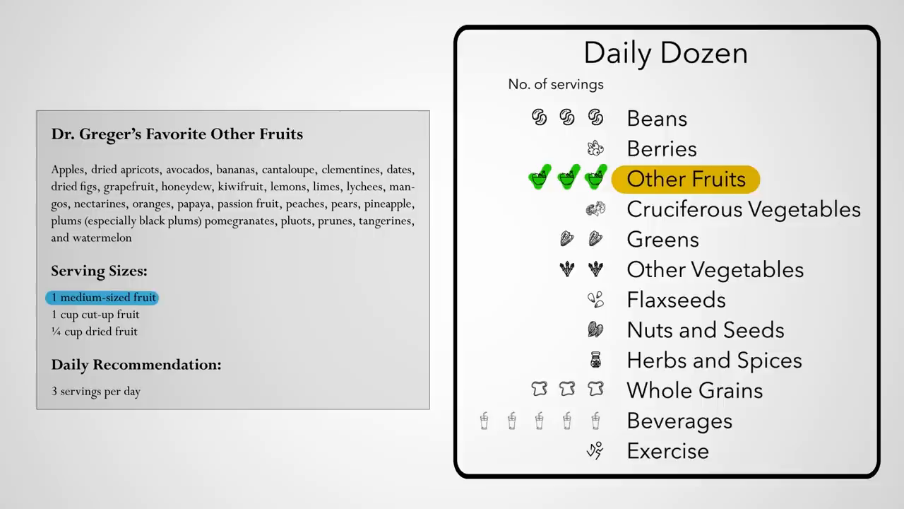
pyautogui.click(94, 315)
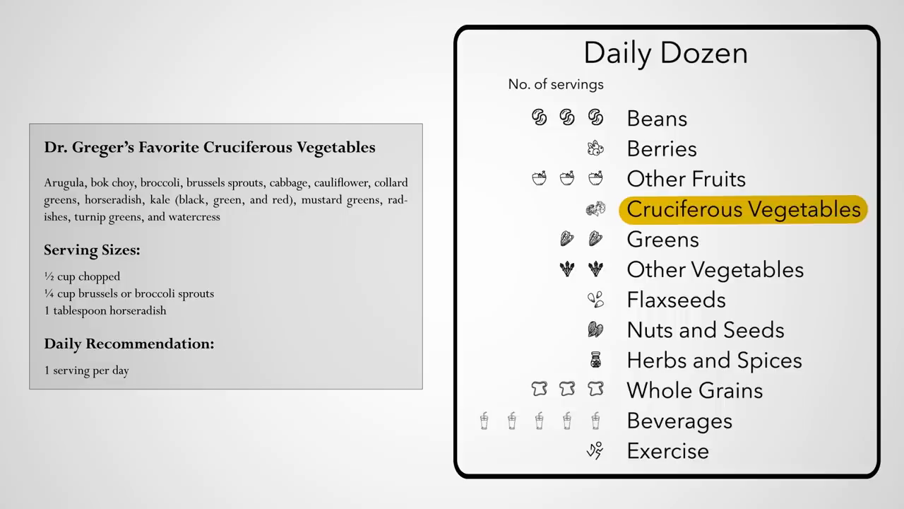
pyautogui.click(662, 239)
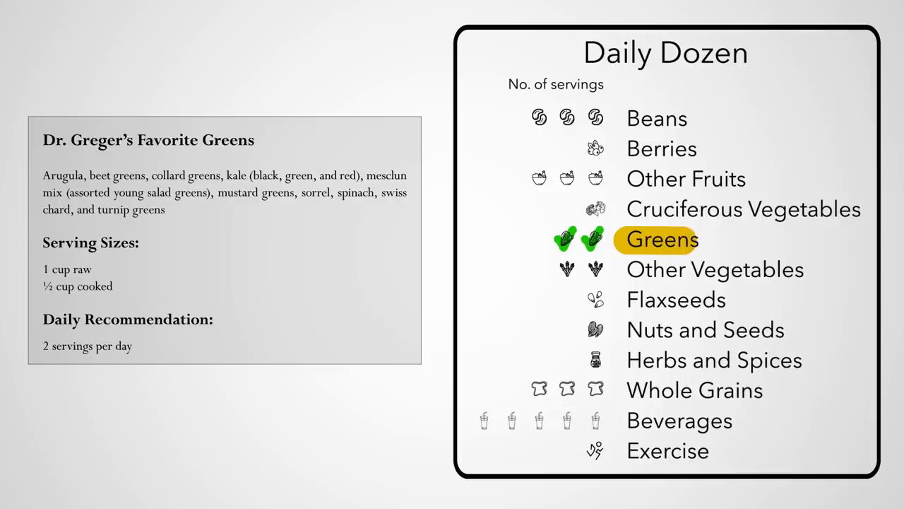
pyautogui.click(715, 269)
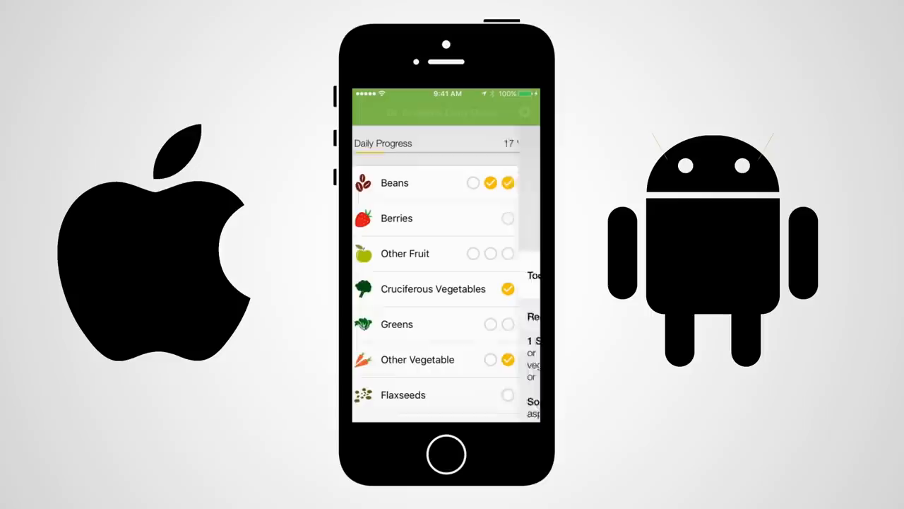
# - Scroll the app checklist down to Exercise, showing 17 percent daily progress
pyautogui.scroll(-3)
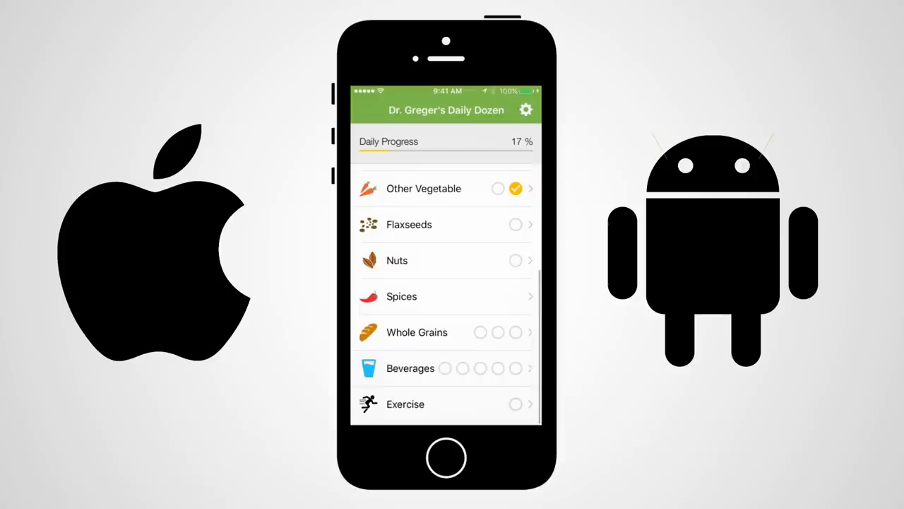